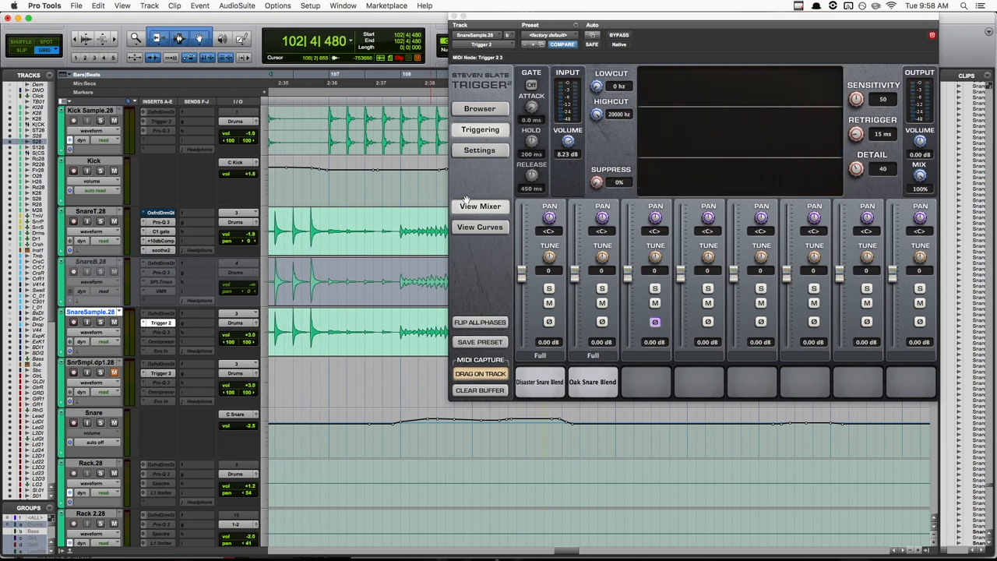
mouse_move(673, 106)
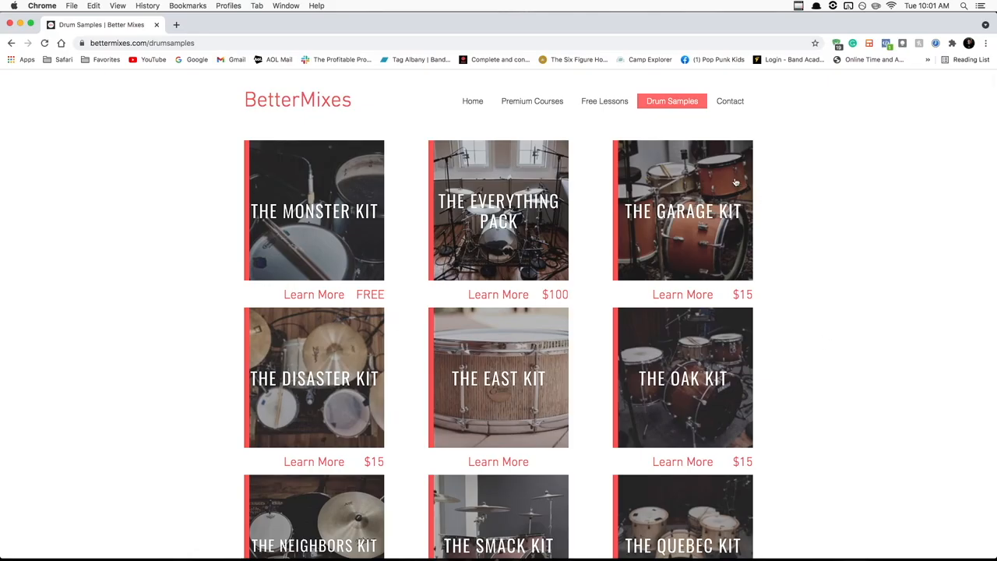
Scroll through the Neighbors, Smack, Quebec, Riot, Punch and Bunker kits, then return to the top
scroll(down, 3)
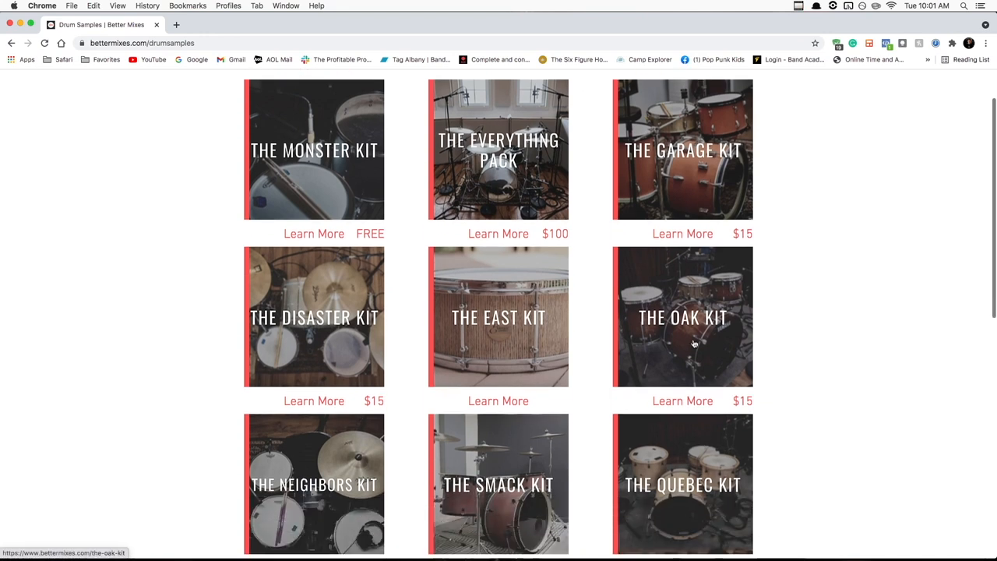
scroll(down, 3)
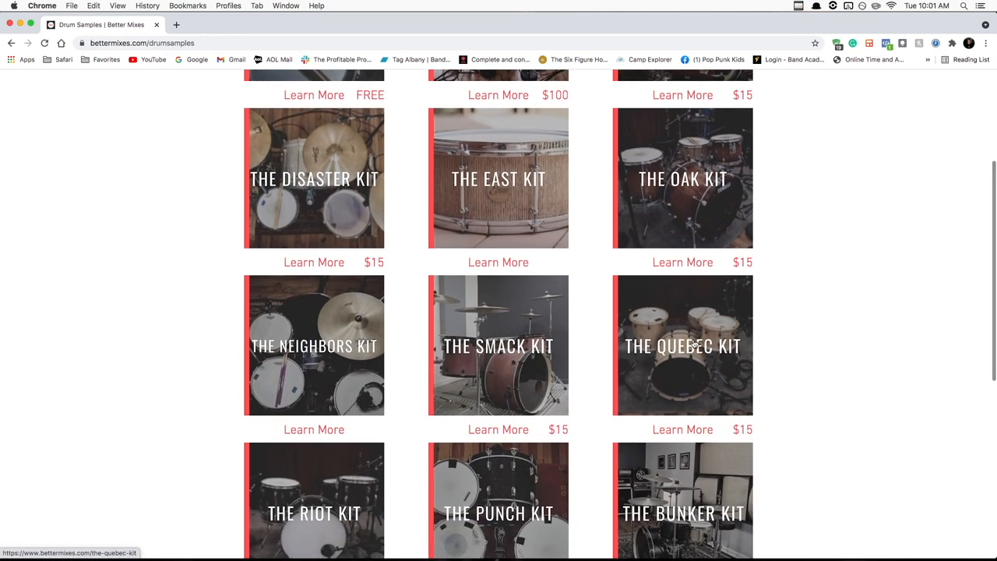
scroll(down, 3)
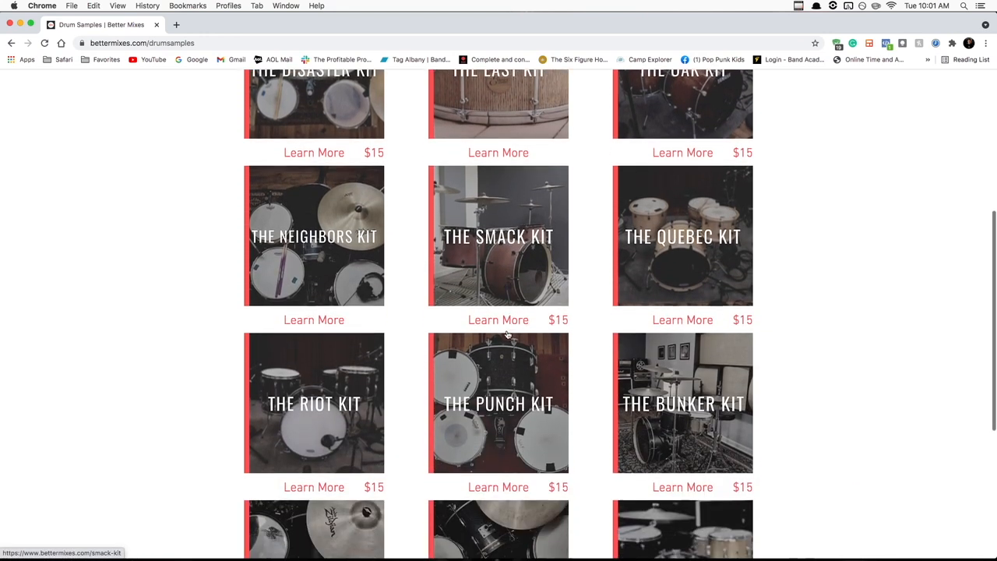
scroll(up, 3)
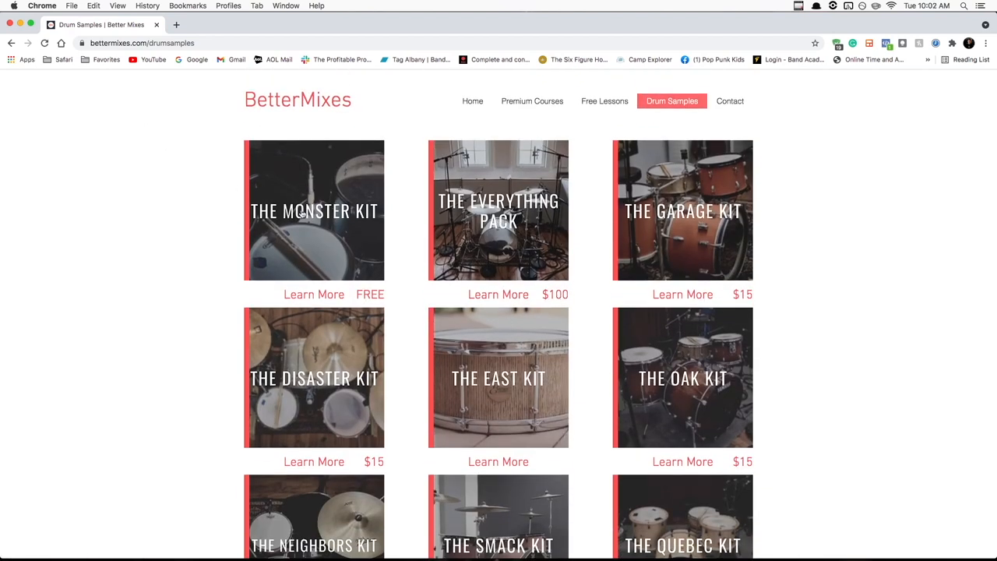
mouse_move(312, 261)
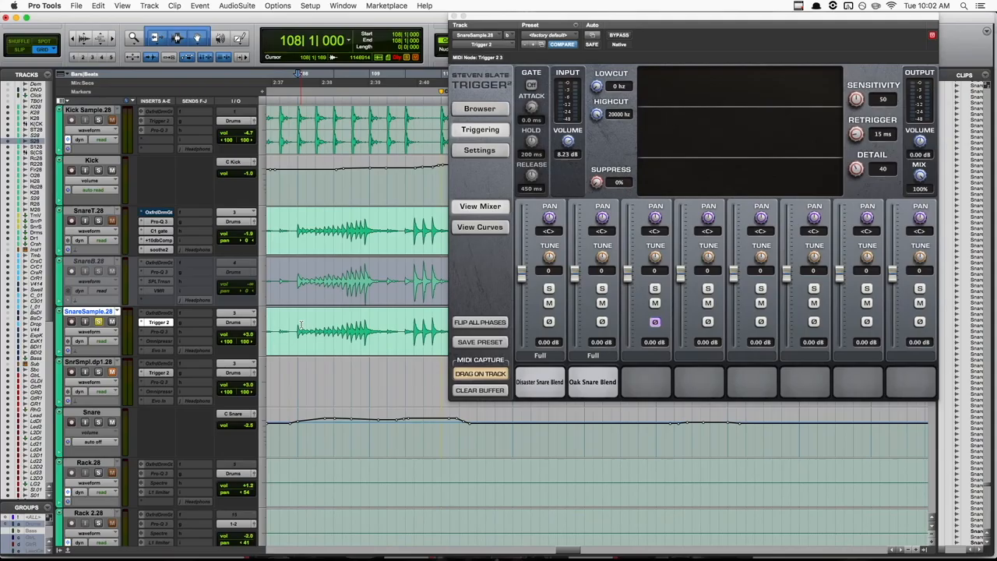
mouse_move(280, 387)
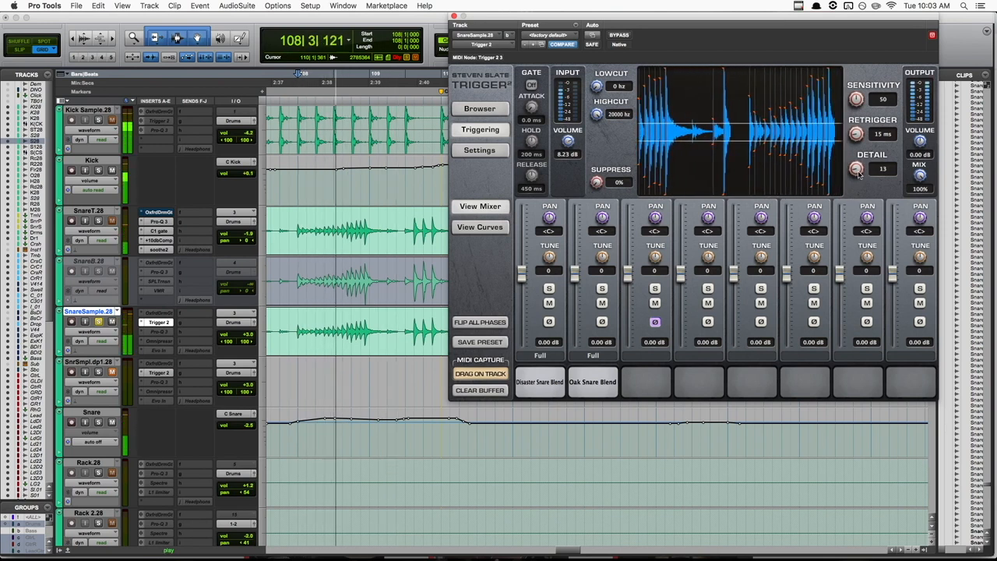
Turn Trigger 2's Detail knob on SnareSample.28 down to 13
drag(856, 99, 856, 78)
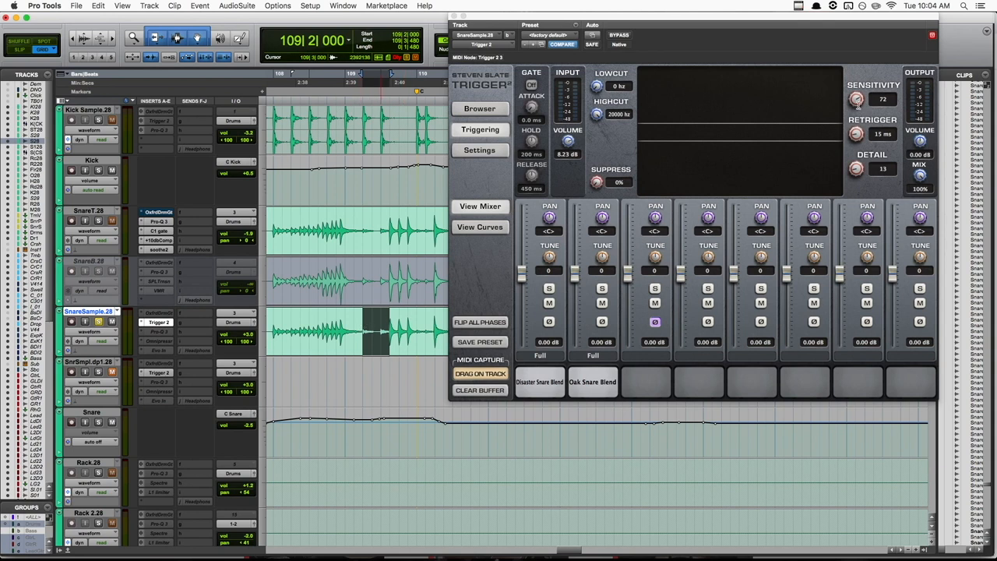
mouse_move(386, 329)
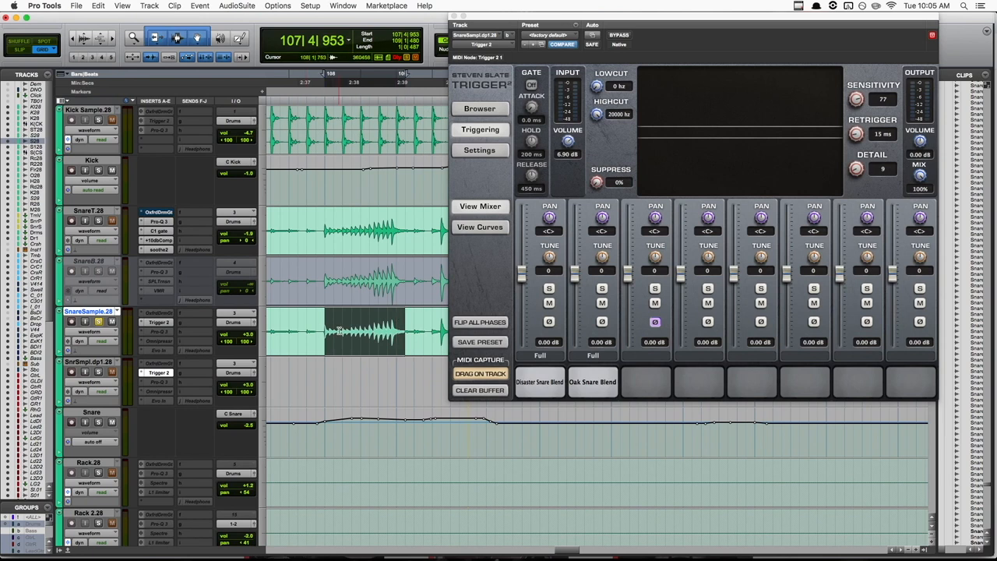
Adjust Trigger 2 on SnrSmpl.dp1.28 toward sensitivity 77, detail 9, volume 6.90 dB
click(366, 331)
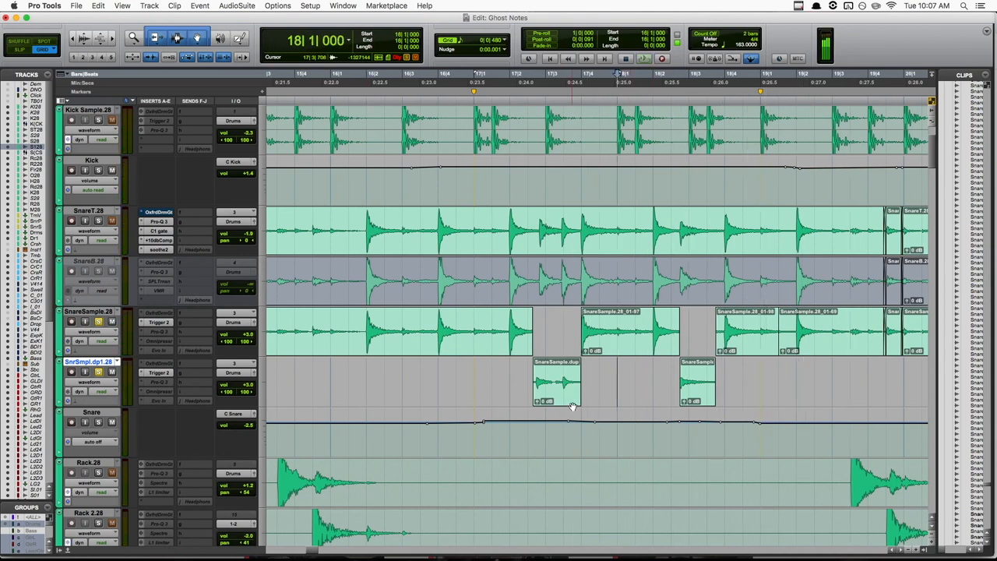
Raise the SnrSmpl.dp1.28 volume fader to about +8 dB
click(557, 331)
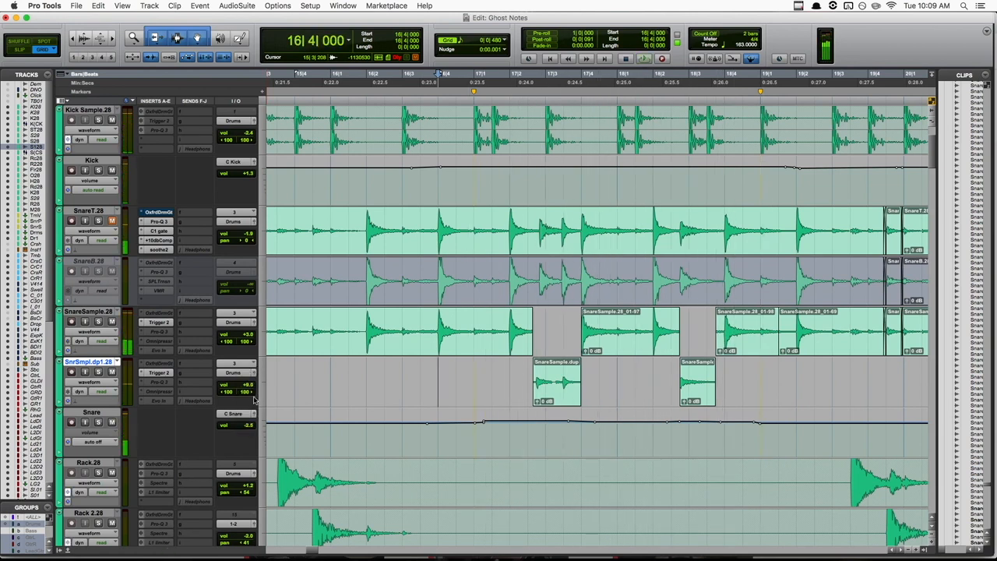
scroll(right, 3)
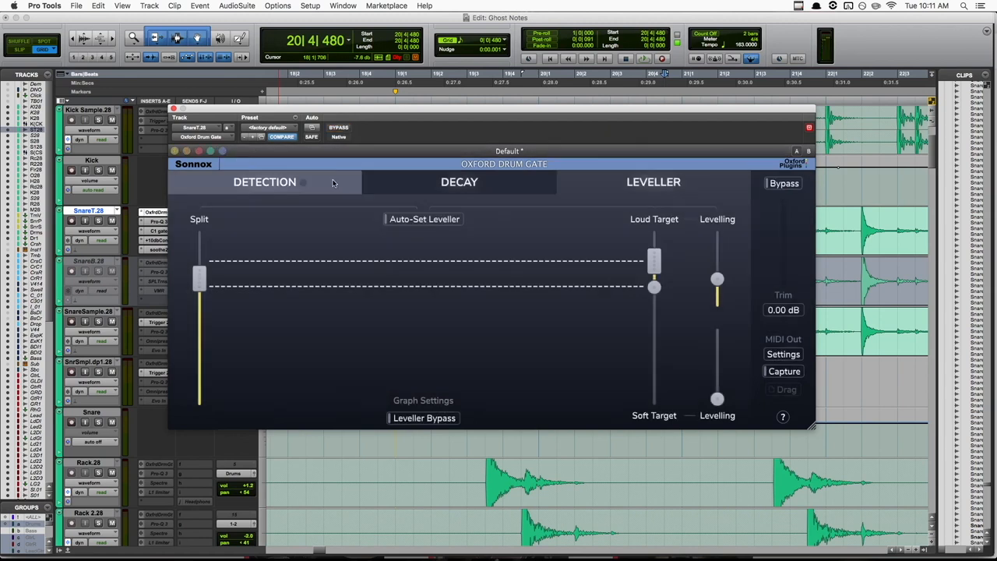
Close the Drum Gate window and duplicate SnareT.28 with all data options kept
click(265, 181)
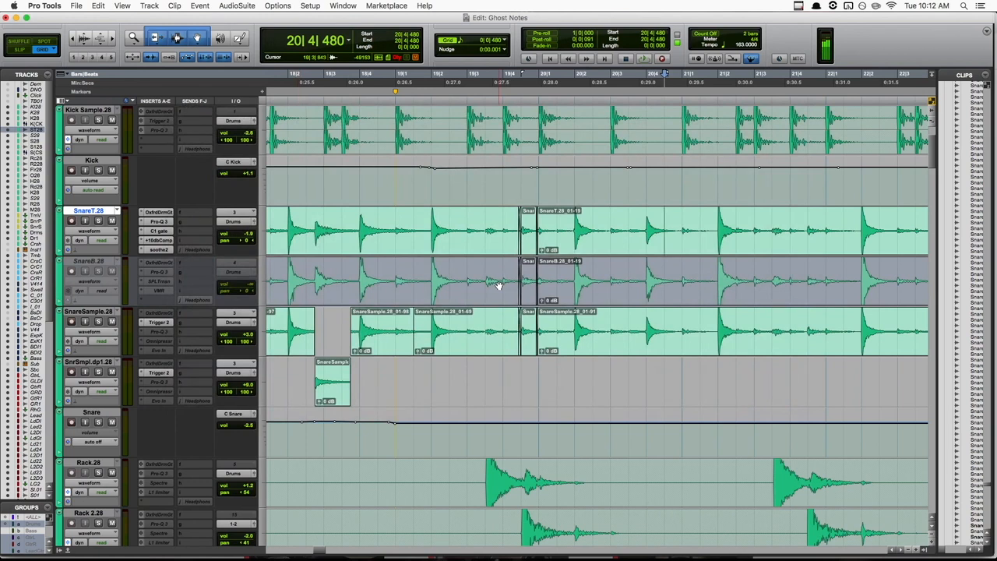
click(149, 6)
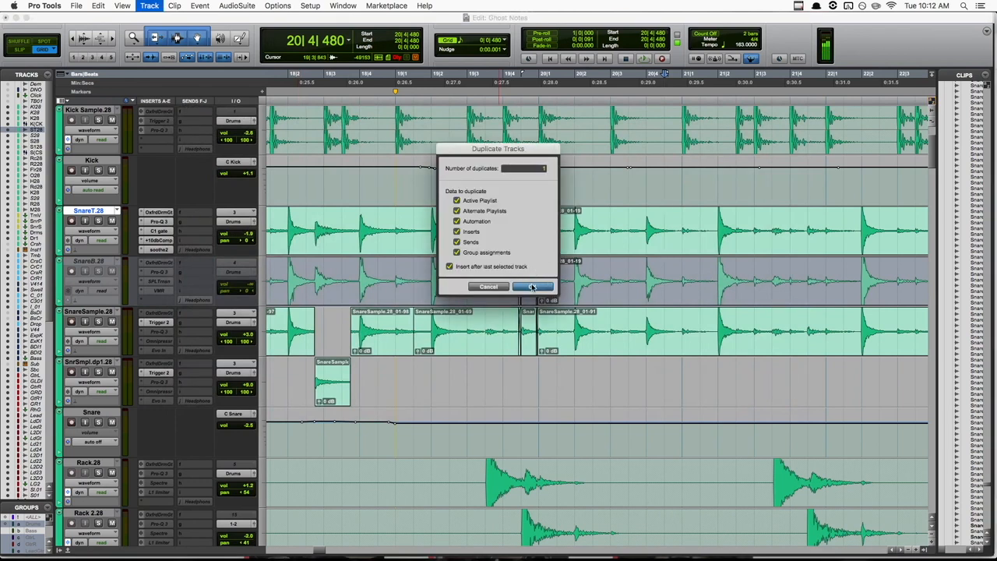
click(533, 286)
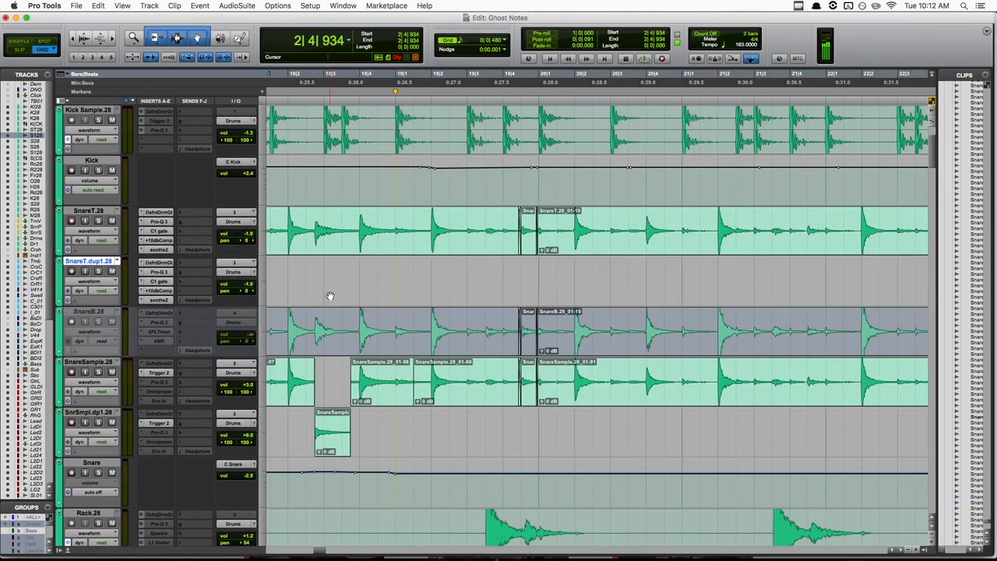